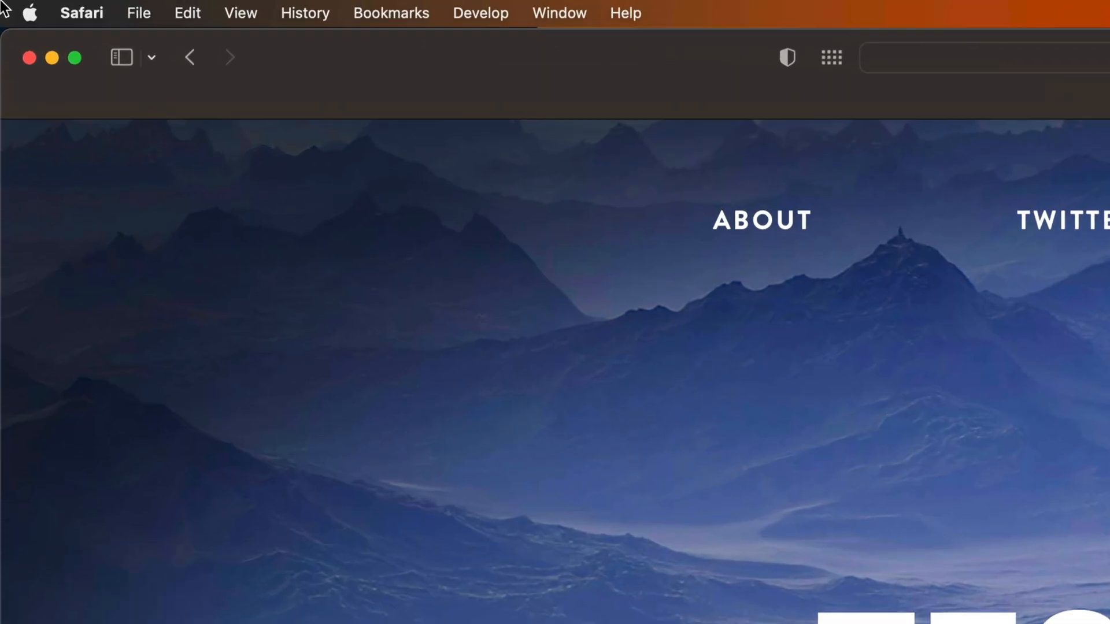
Bring up the Apple menu revealing App Store… with 2 updates waiting
click(30, 13)
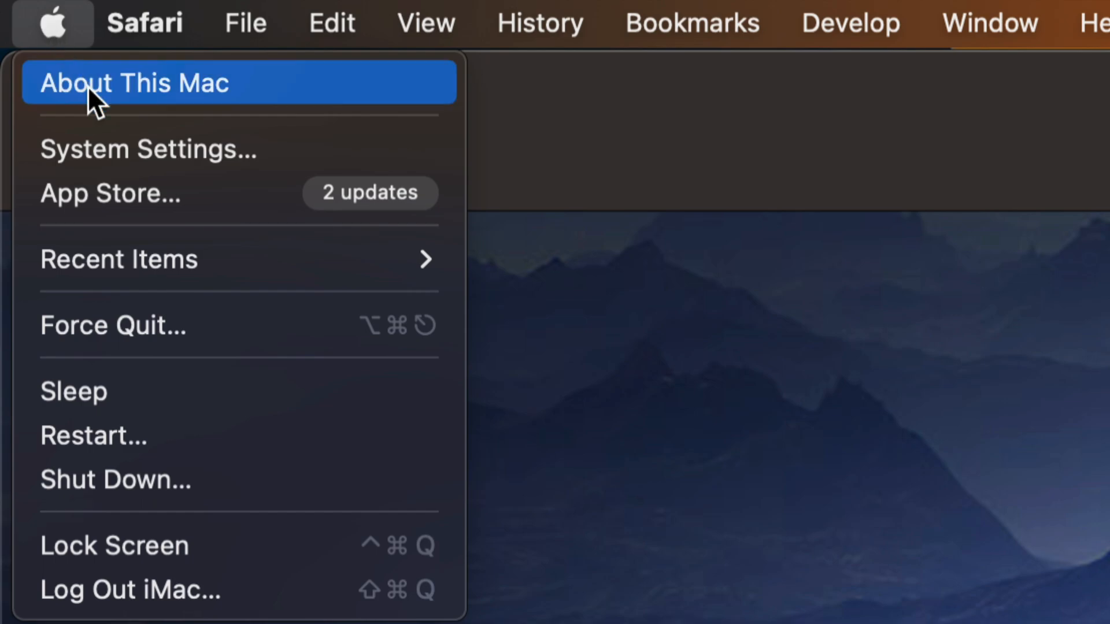
mouse_move(223, 149)
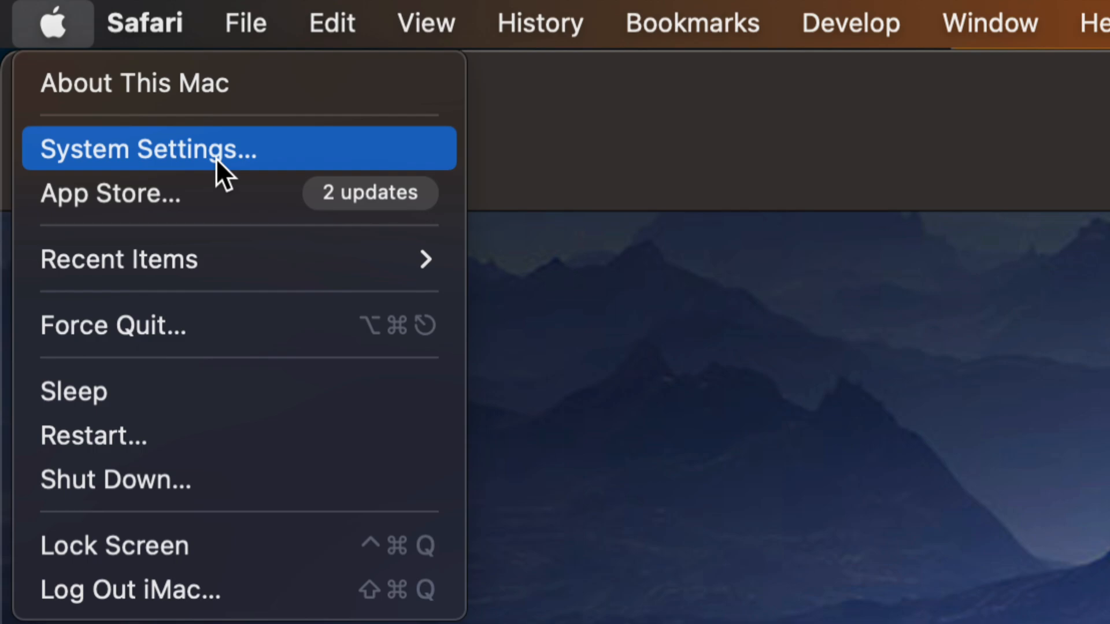
mouse_move(191, 206)
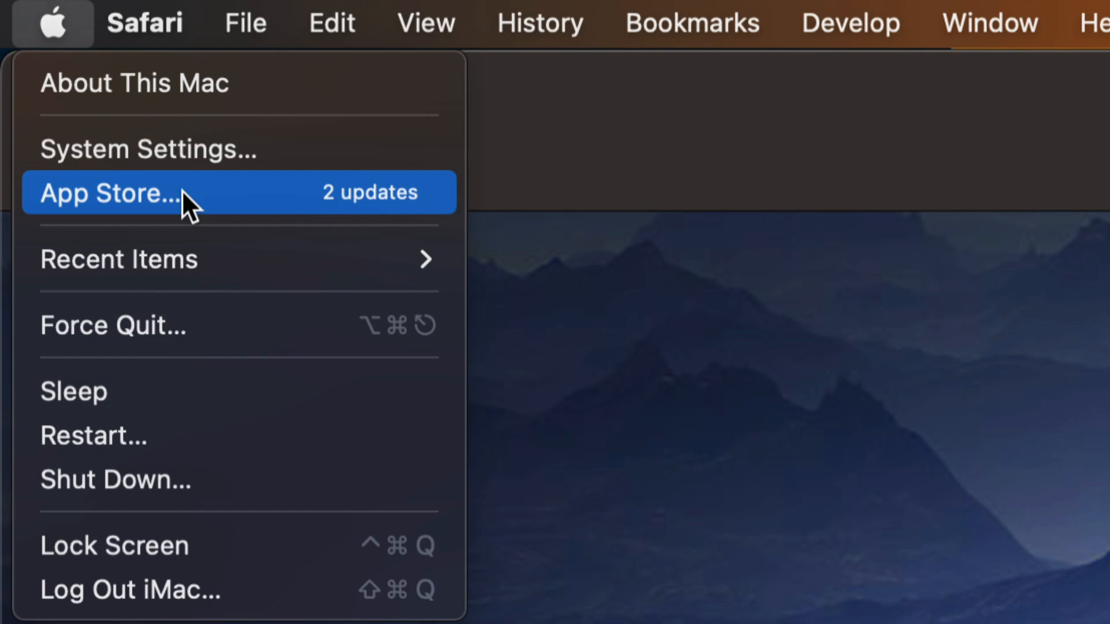
Launch the App Store onto its Updates page listing Compressor and Final Cut Pro
click(110, 193)
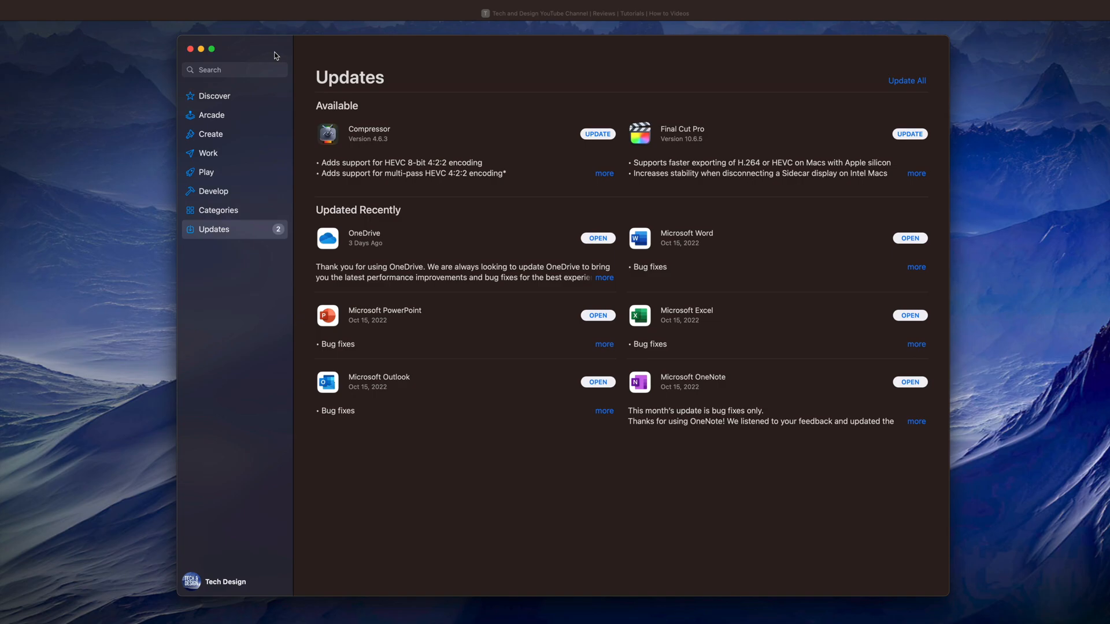
mouse_move(659, 153)
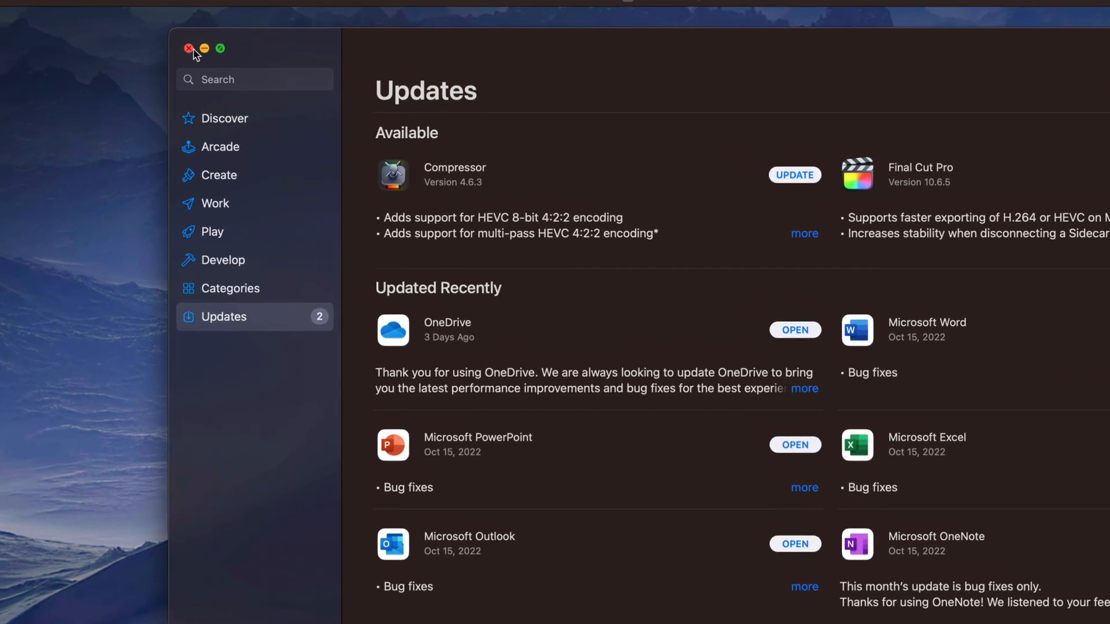
Search 'final cu' and open the story The Power of Final Cut Pro
click(255, 79)
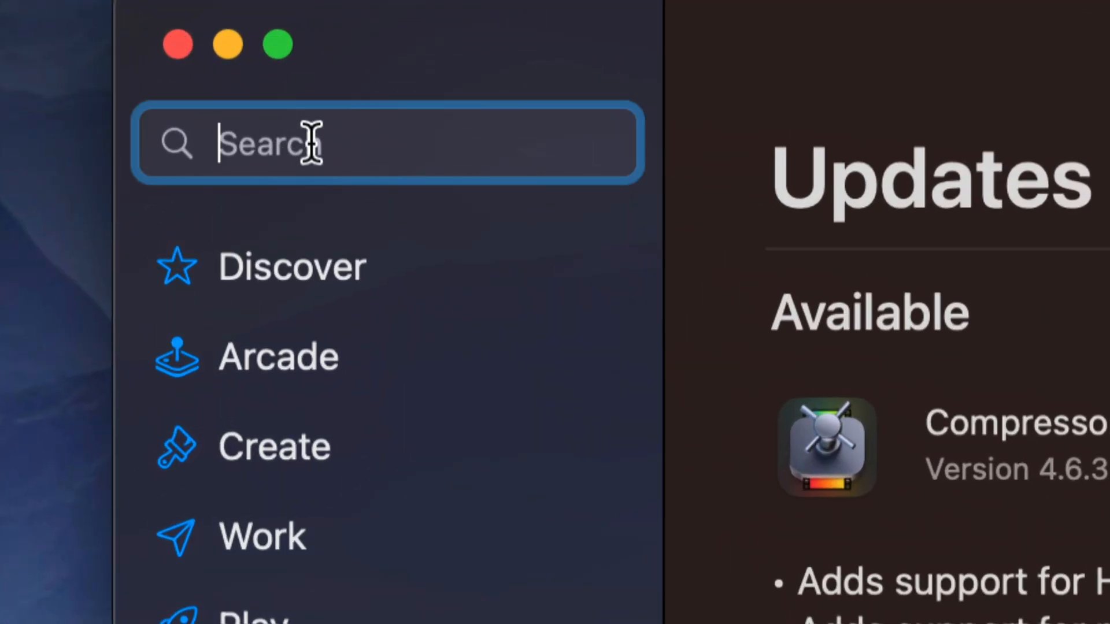
text(final cu)
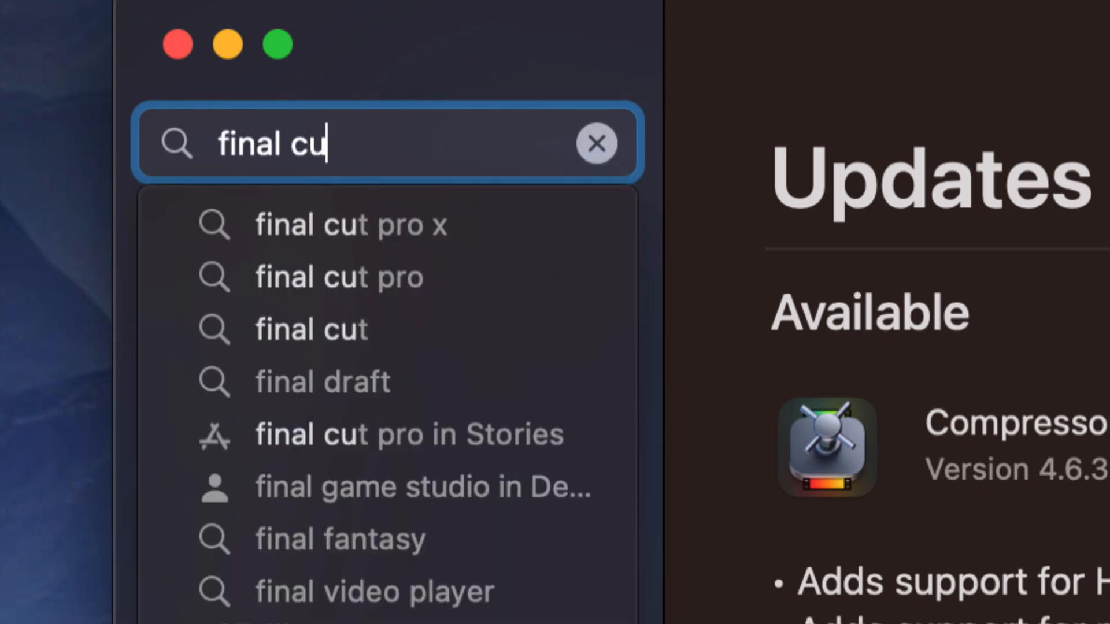
click(338, 277)
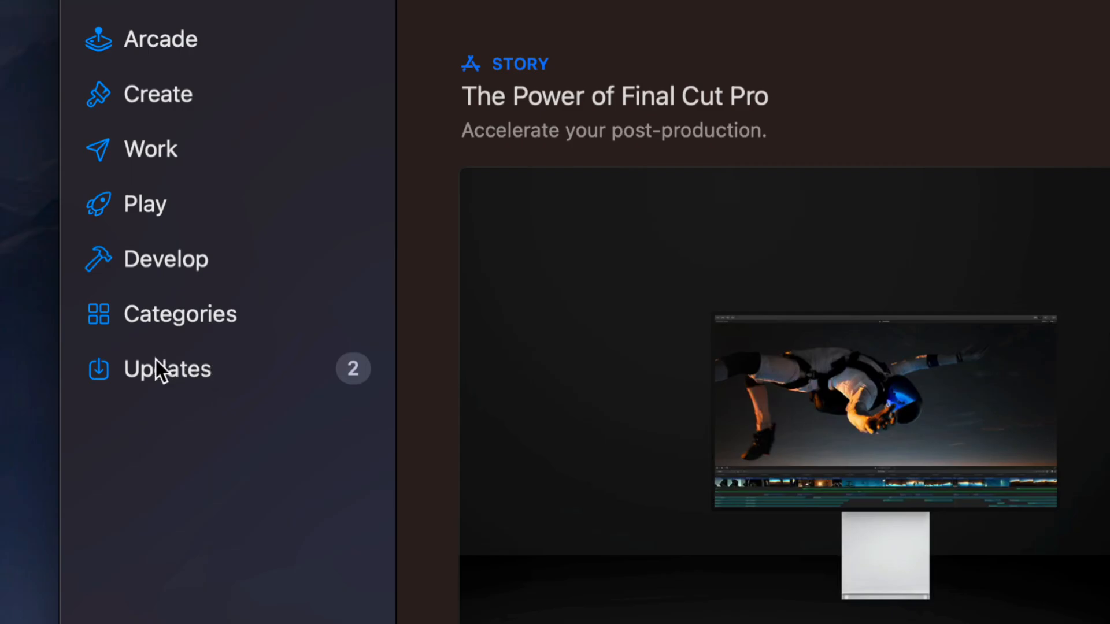
Return to the Updates list showing Compressor and Final Cut Pro
click(166, 369)
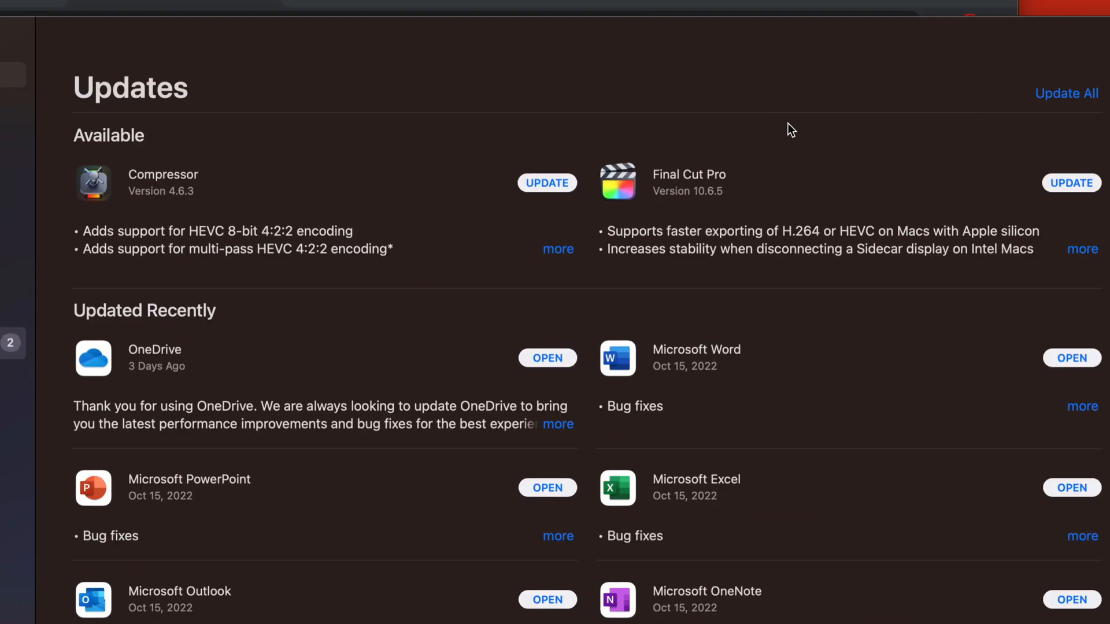
mouse_move(830, 187)
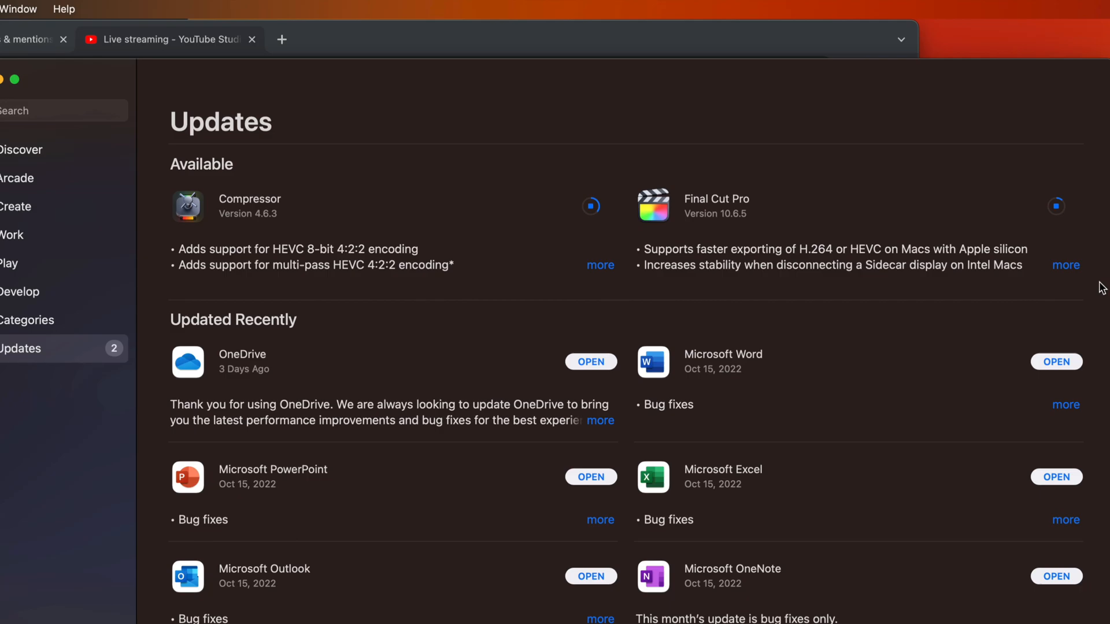
mouse_move(805, 245)
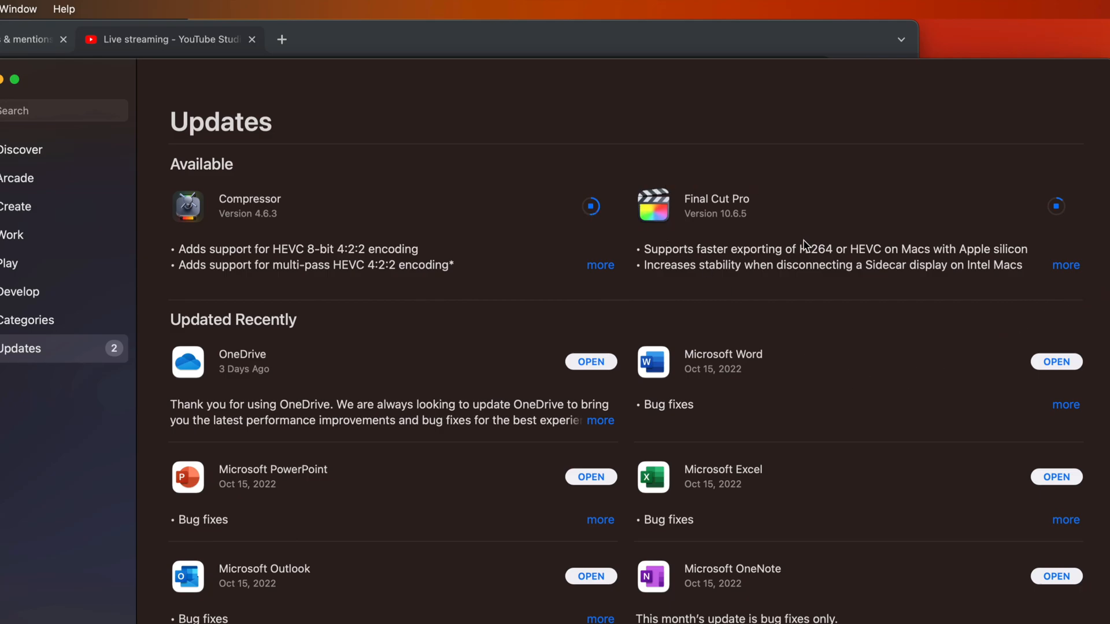
mouse_move(666, 275)
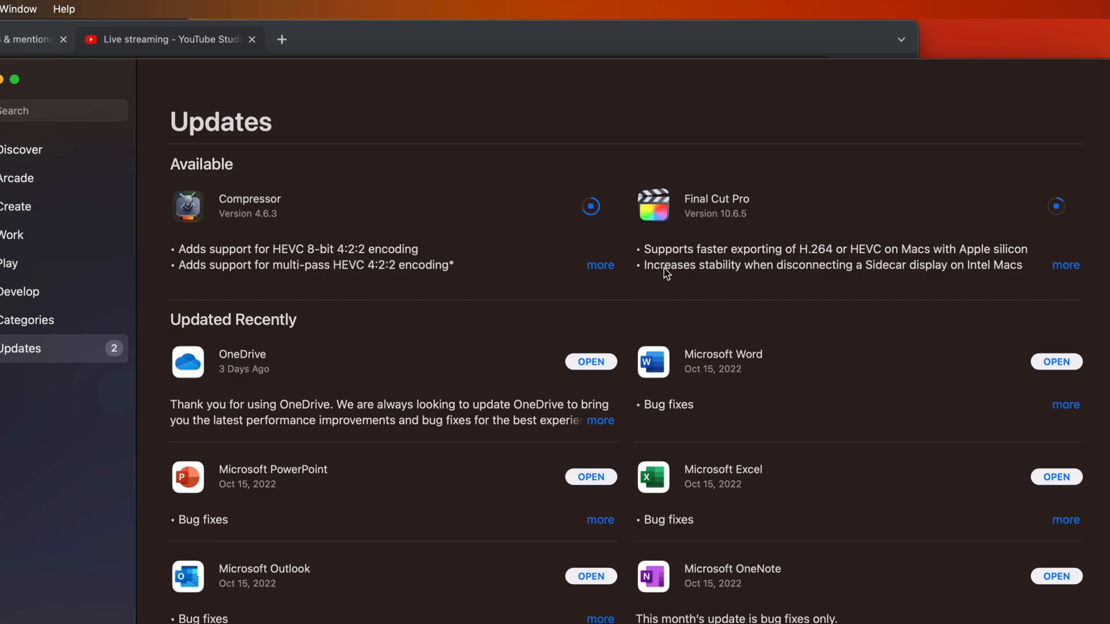
mouse_move(731, 413)
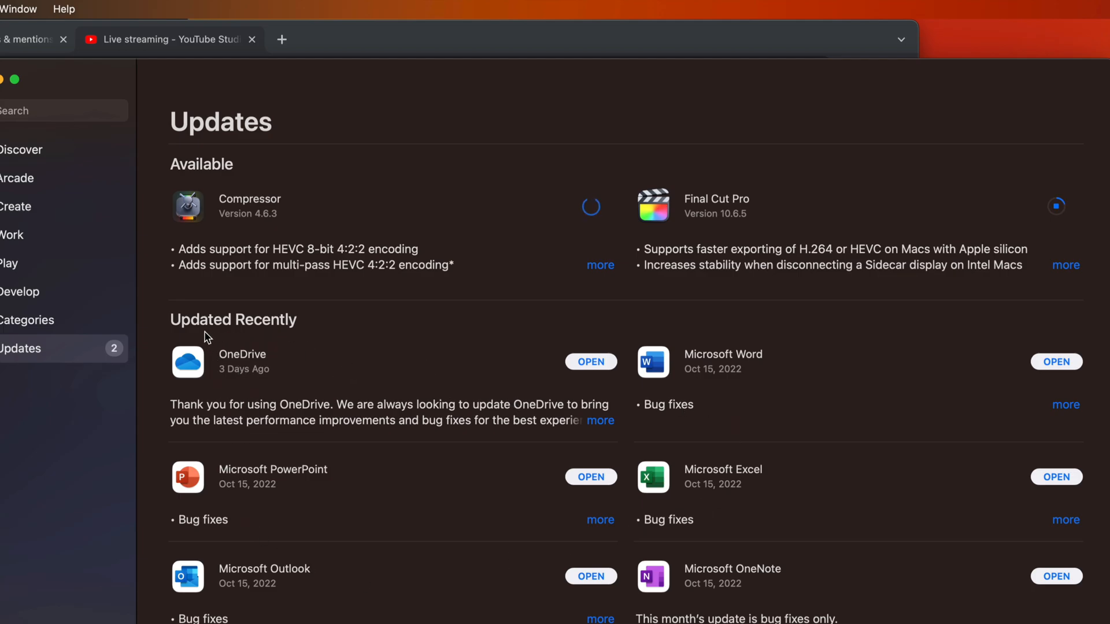
mouse_move(313, 278)
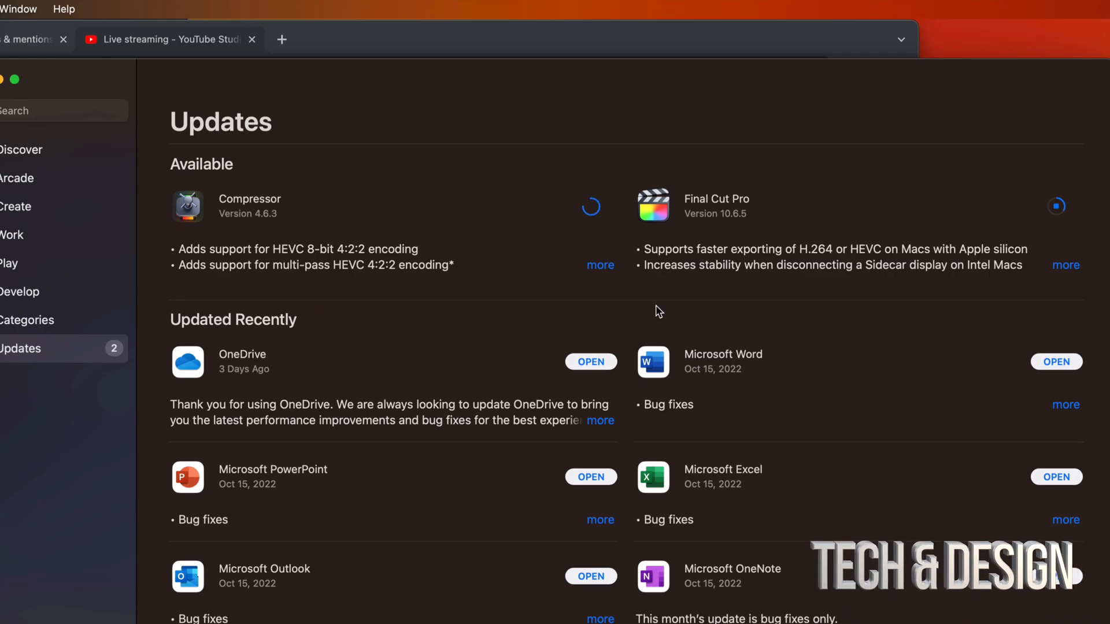
mouse_move(1034, 227)
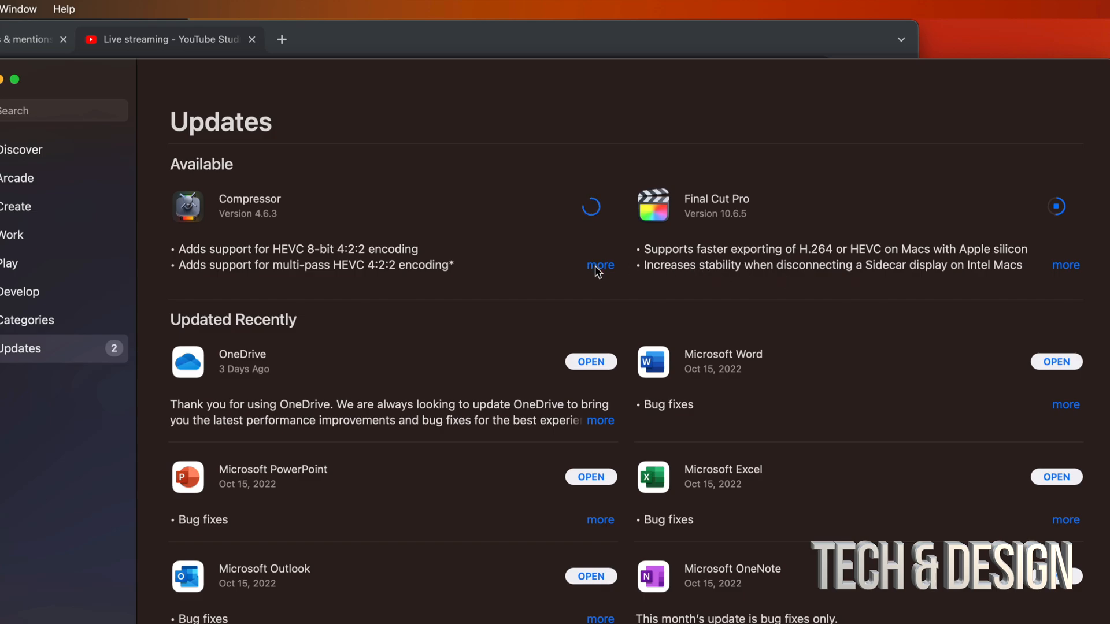
Read Compressor's release notes, then launch the updated Compressor from Launchpad
click(600, 265)
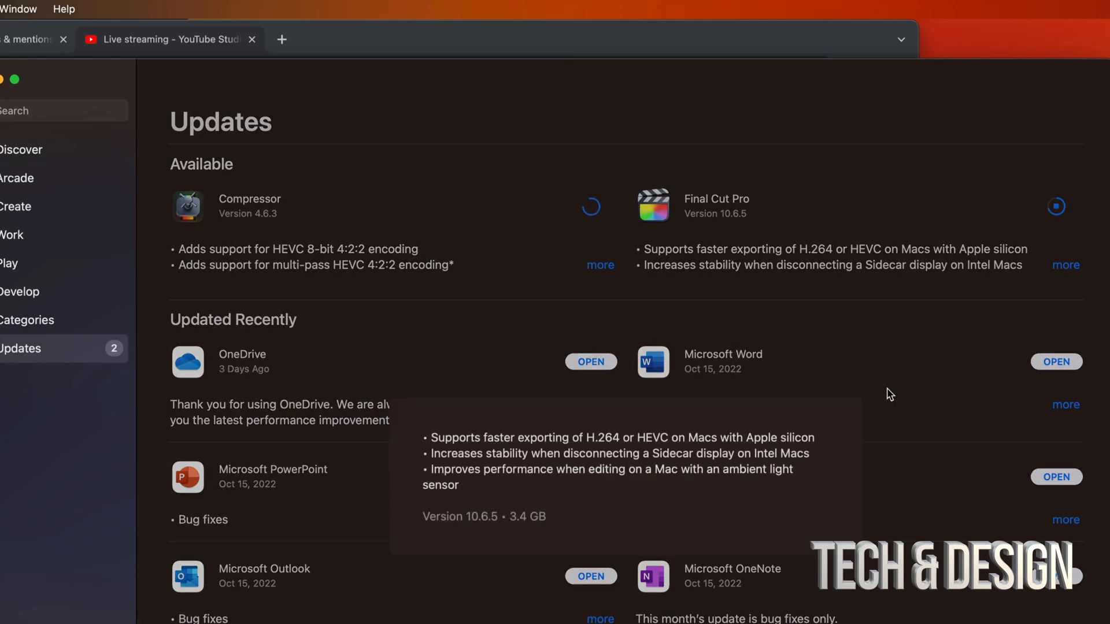
mouse_move(567, 536)
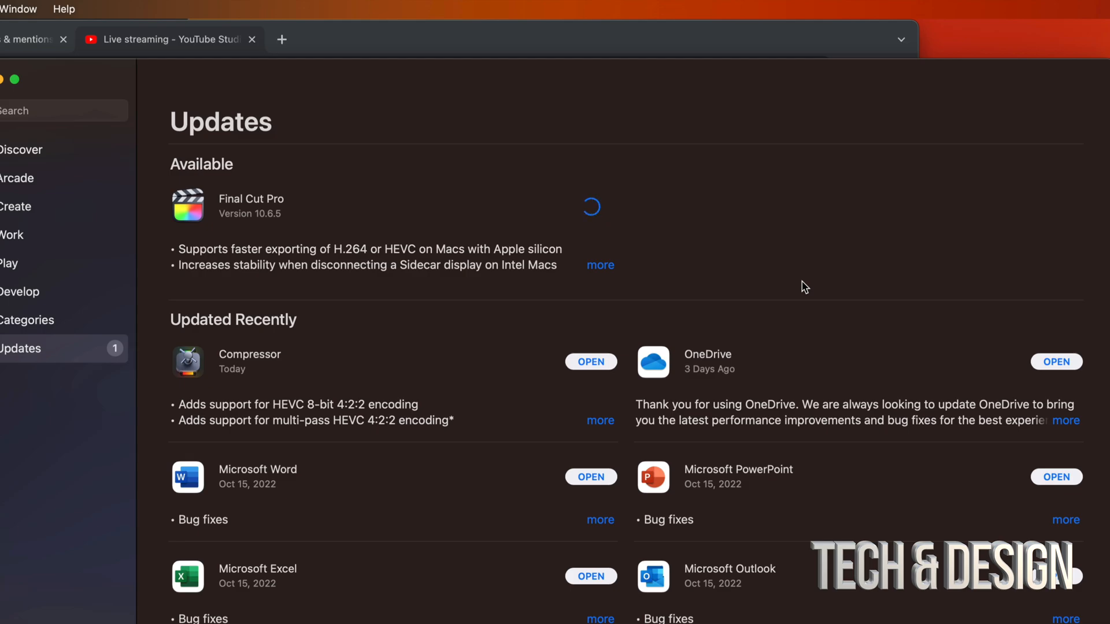
mouse_move(545, 309)
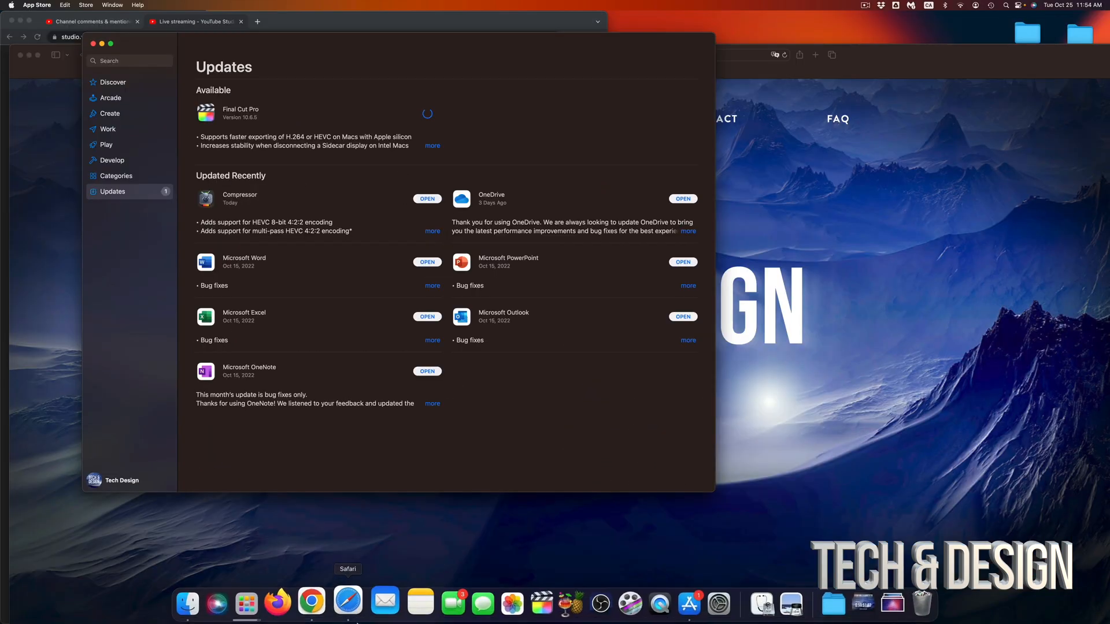
click(260, 604)
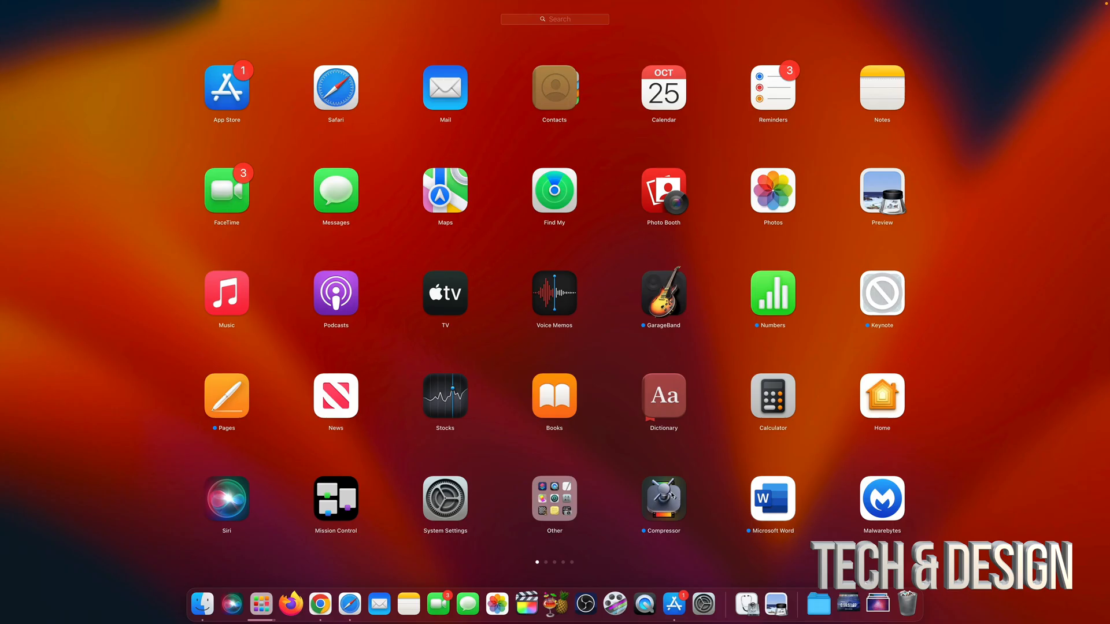
click(227, 92)
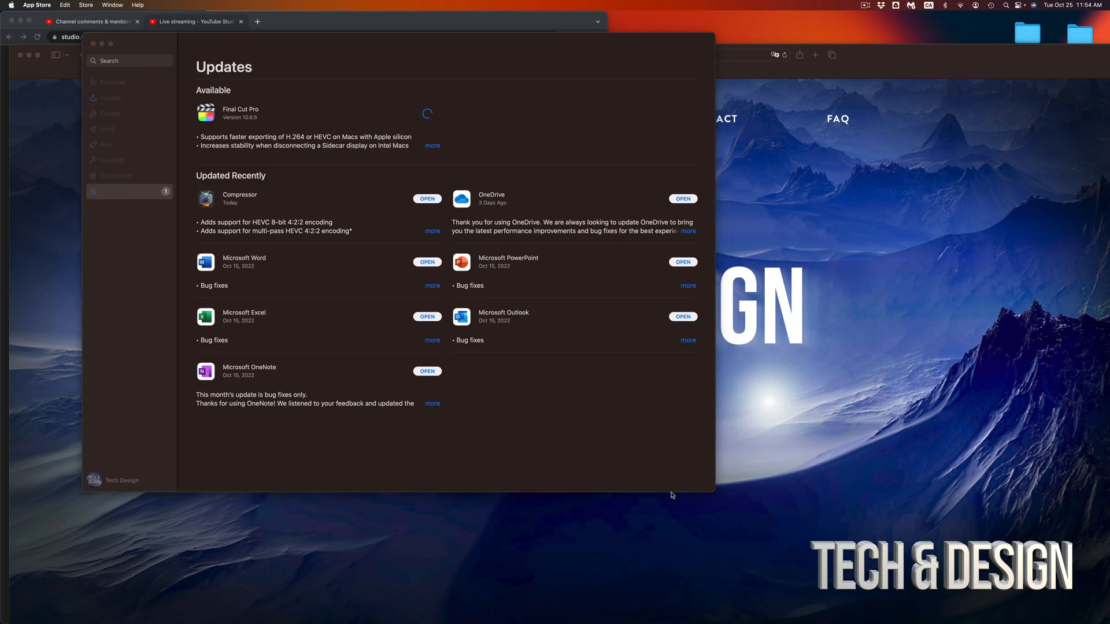
Continue past What's New in Compressor, then quit Compressor
click(427, 199)
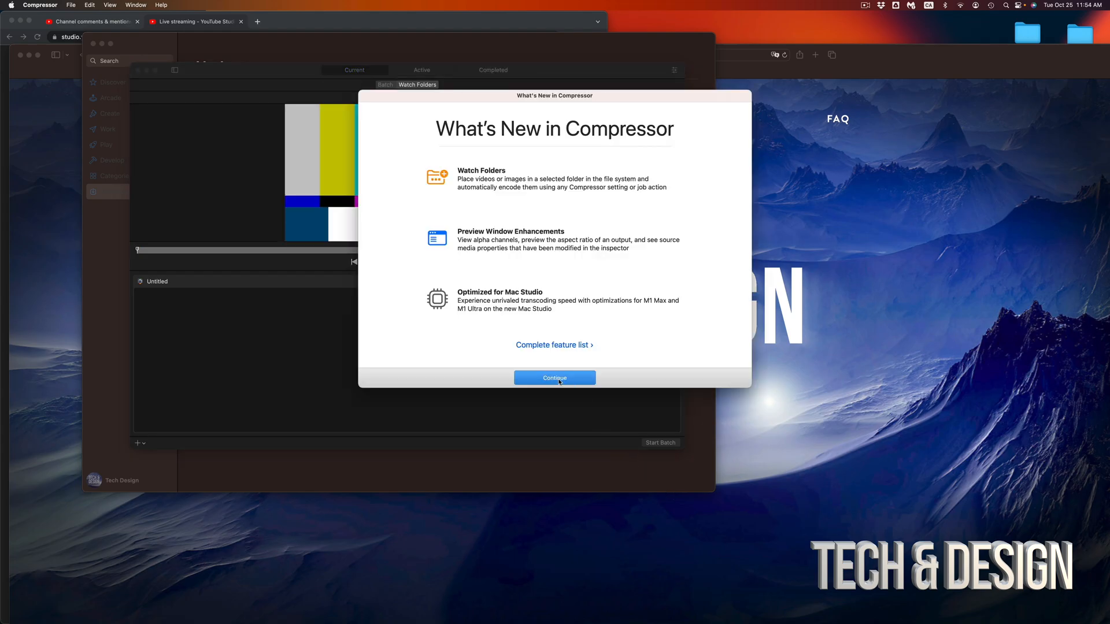
click(554, 376)
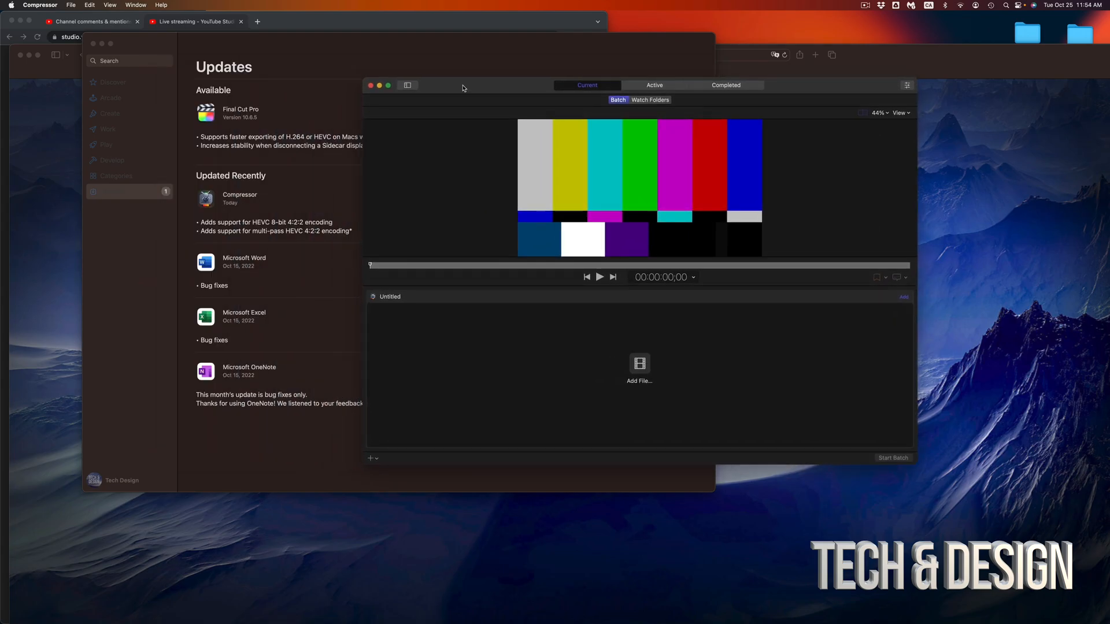
click(40, 5)
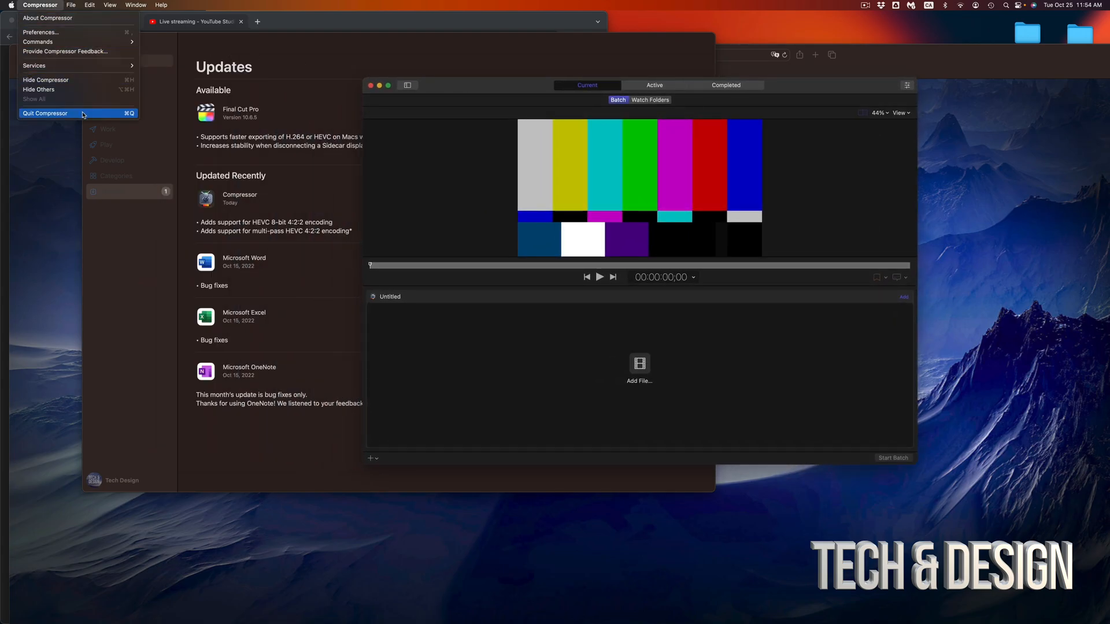
click(45, 114)
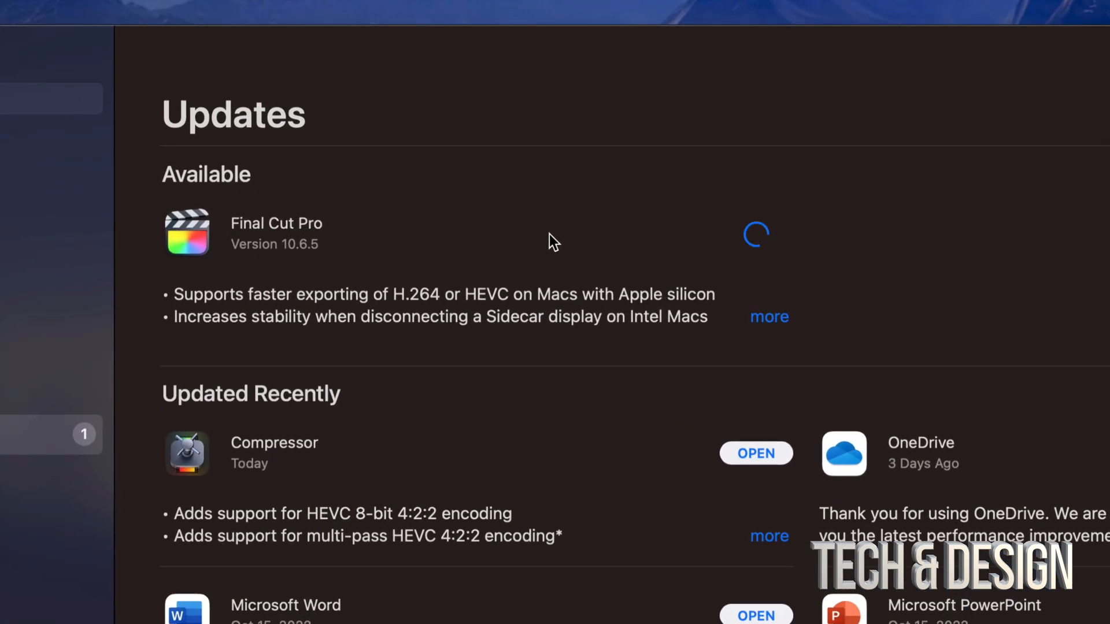
mouse_move(374, 273)
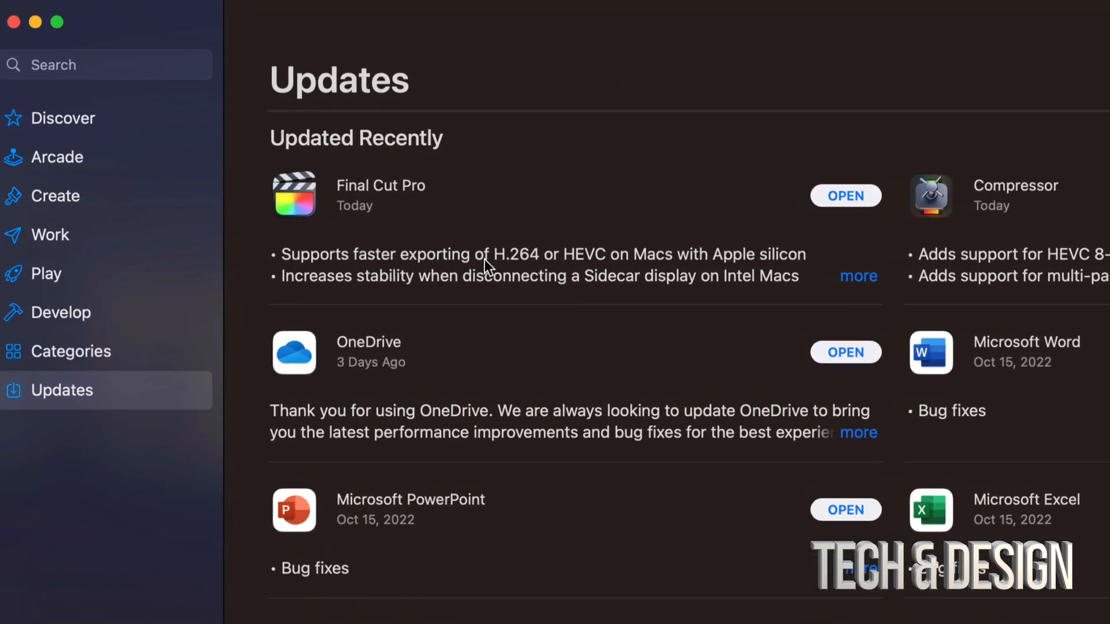
mouse_move(828, 197)
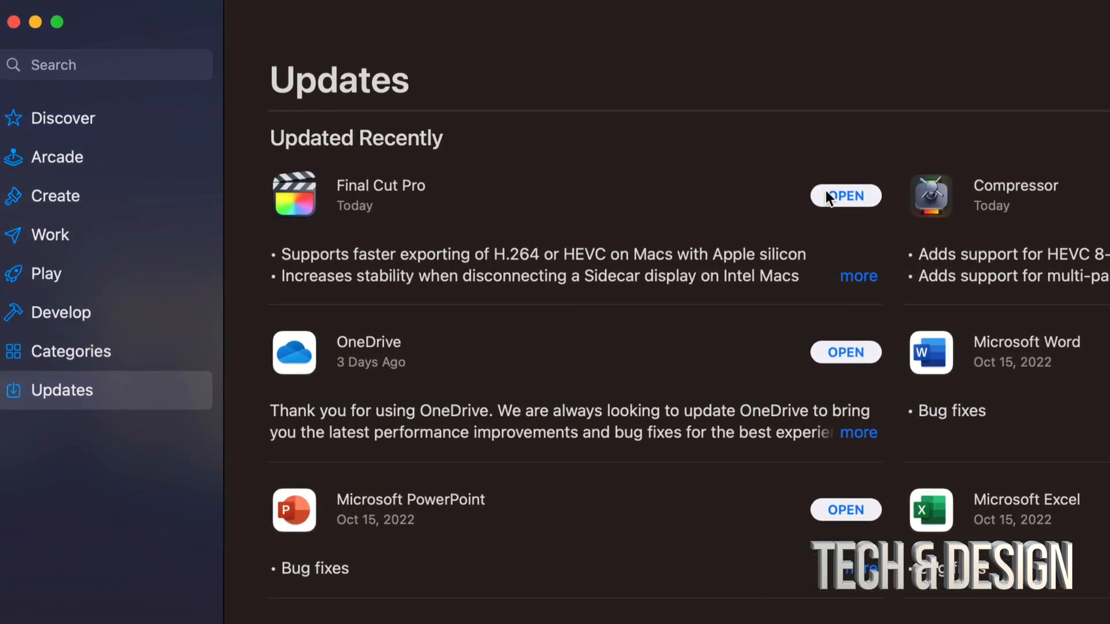
mouse_move(839, 200)
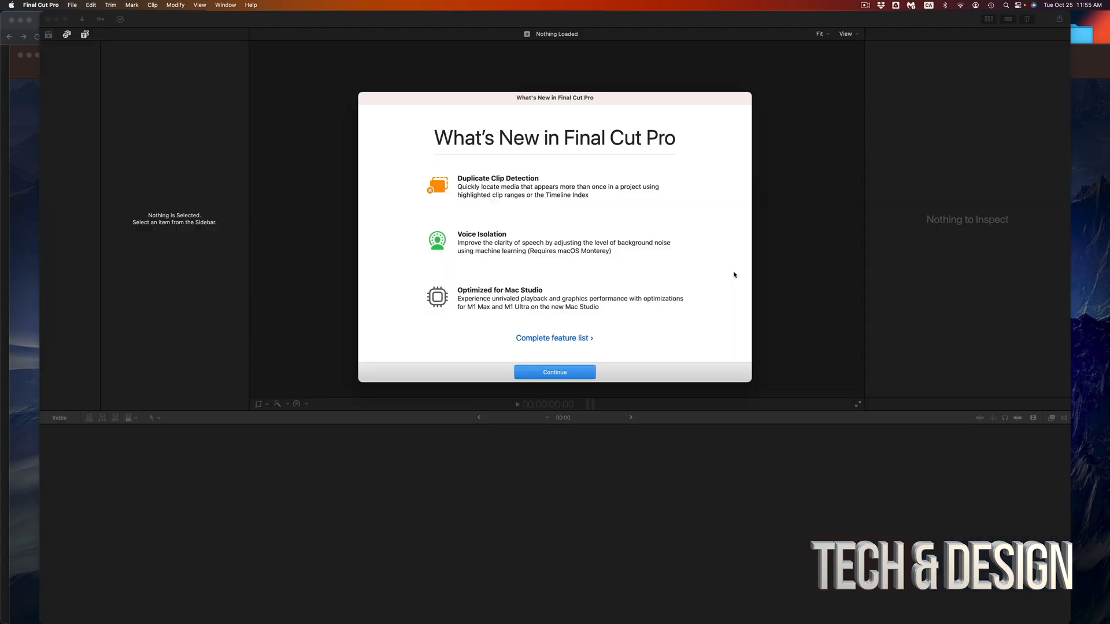
mouse_move(660, 260)
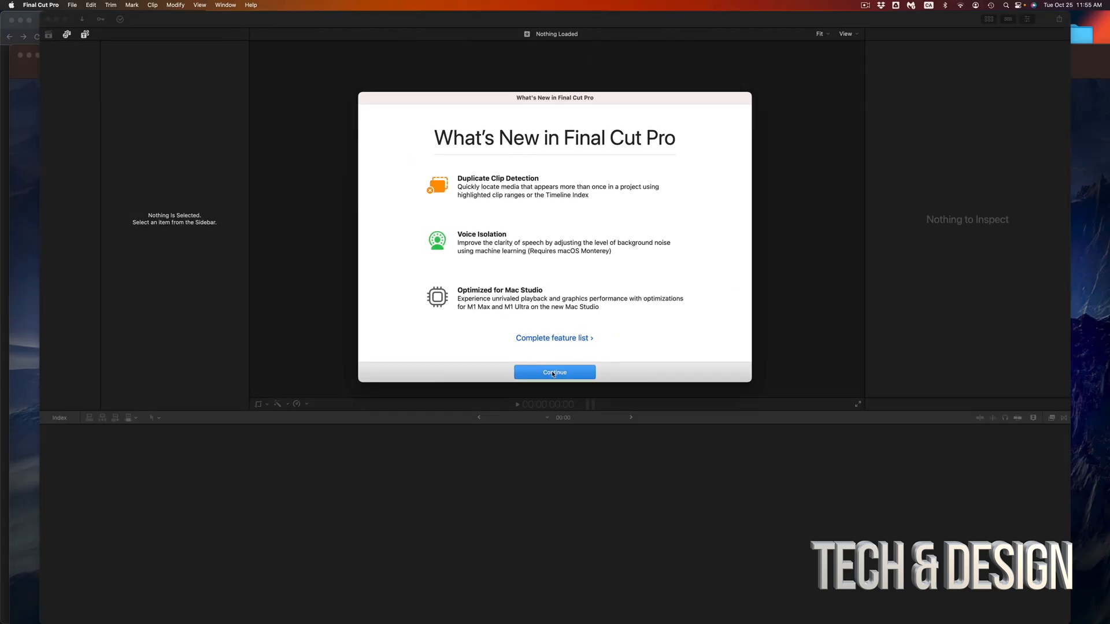
Continue past the What's New in Final Cut Pro screen into the empty workspace
click(554, 372)
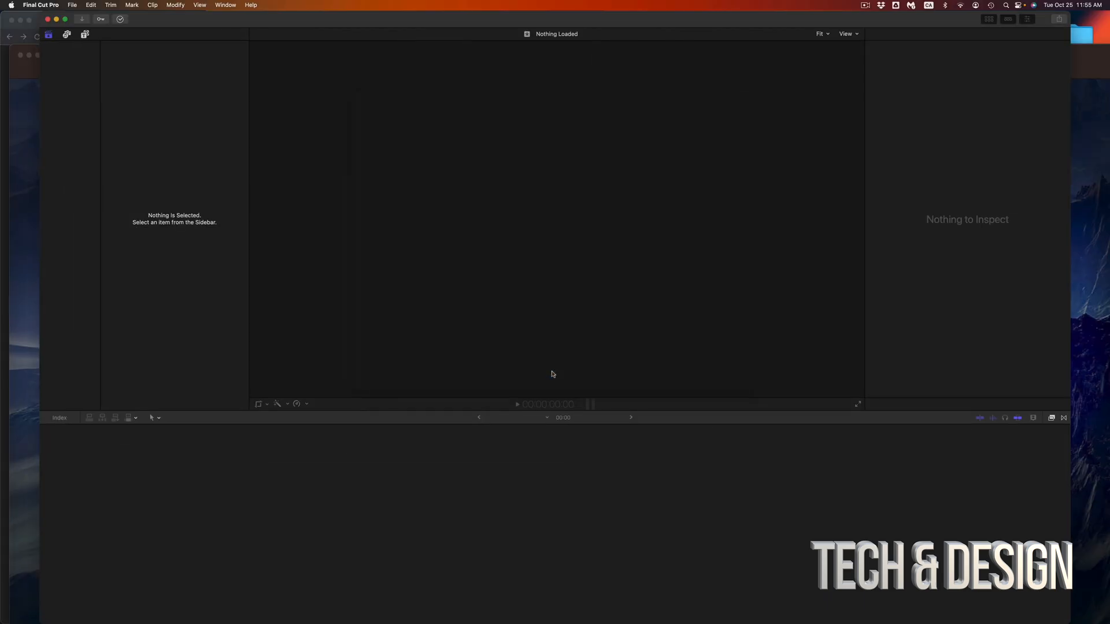